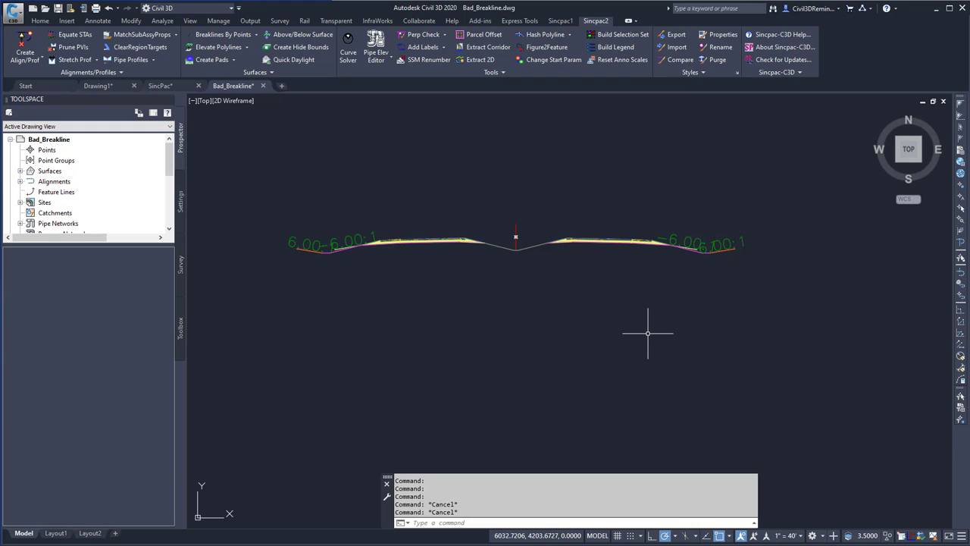
{"action": "mouse_move", "coordinate": [566, 267]}
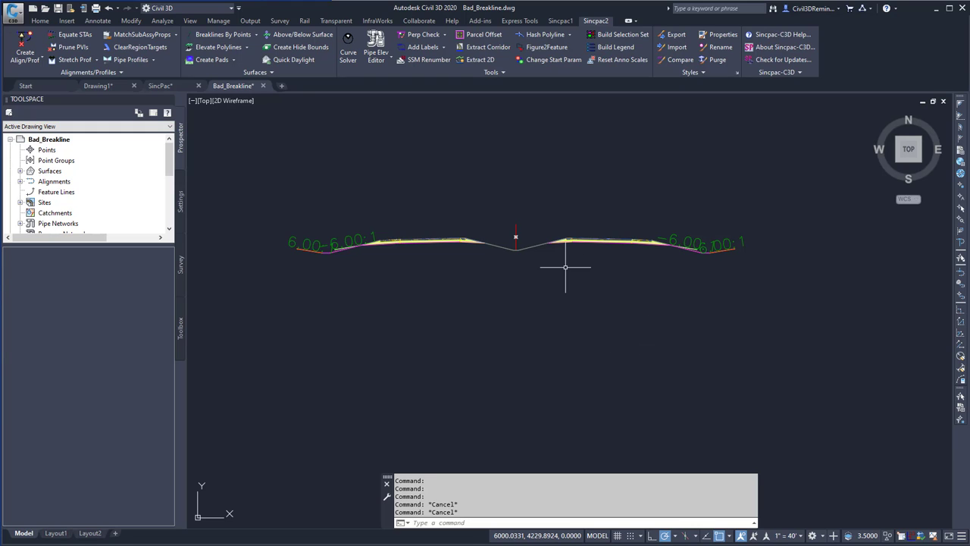
{"action": "mouse_move", "coordinate": [523, 302]}
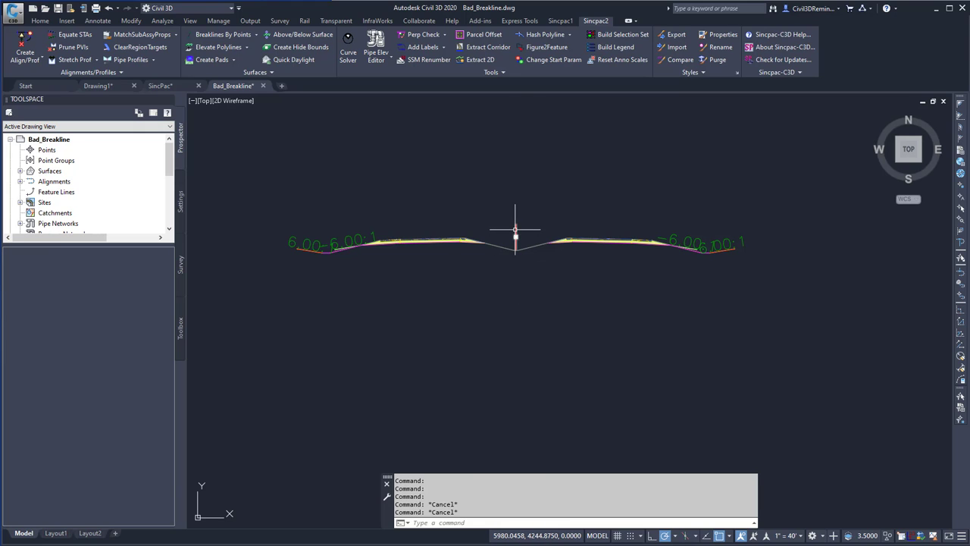
{"action": "mouse_move", "coordinate": [515, 239]}
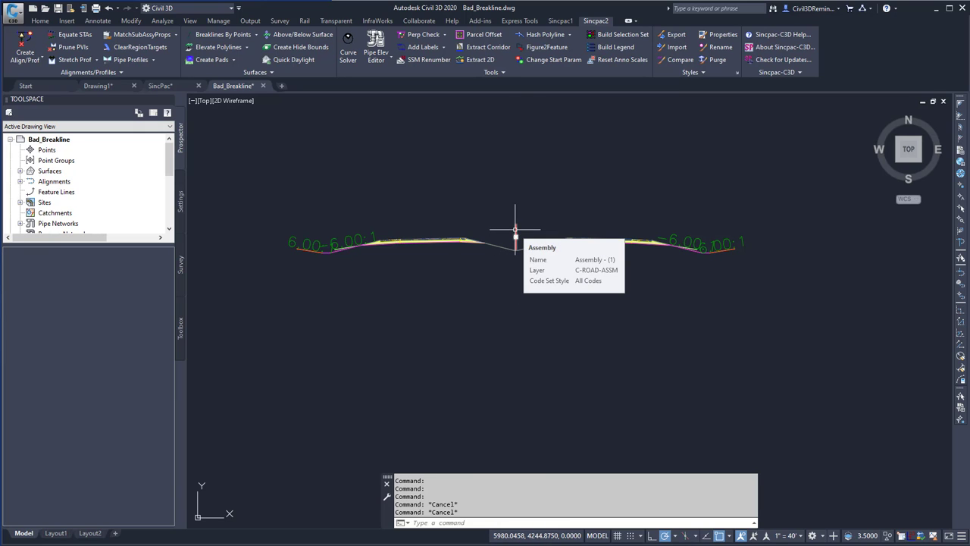
Select the existing assembly, view its properties, and launch SPLabelAssembly settings
{"action": "left_click", "coordinate": [515, 229]}
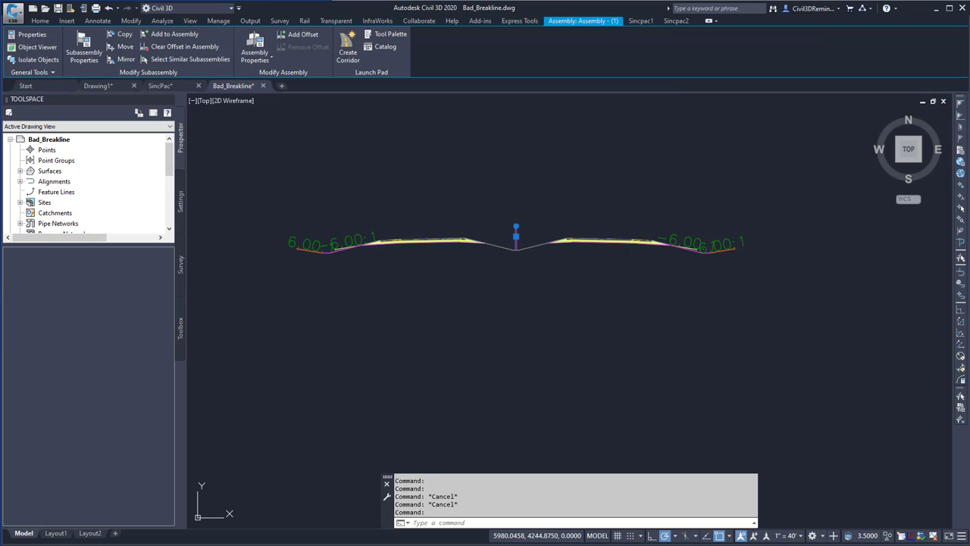
{"action": "left_click", "coordinate": [32, 34]}
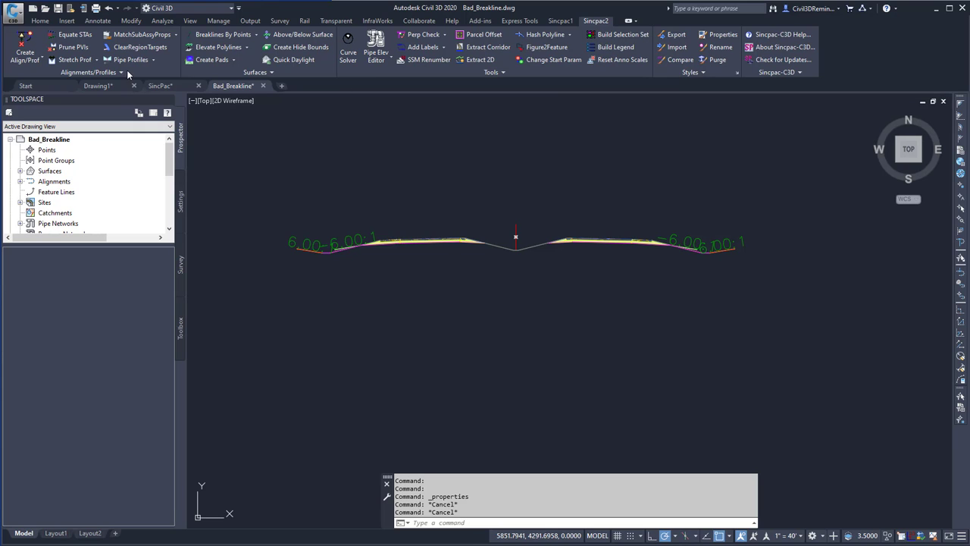
{"action": "left_click", "coordinate": [168, 34]}
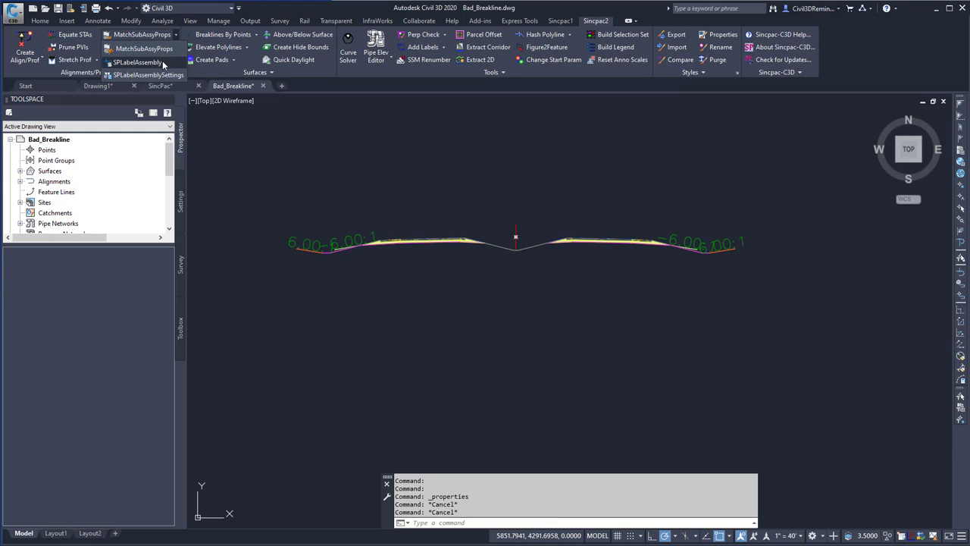
{"action": "left_click", "coordinate": [136, 62]}
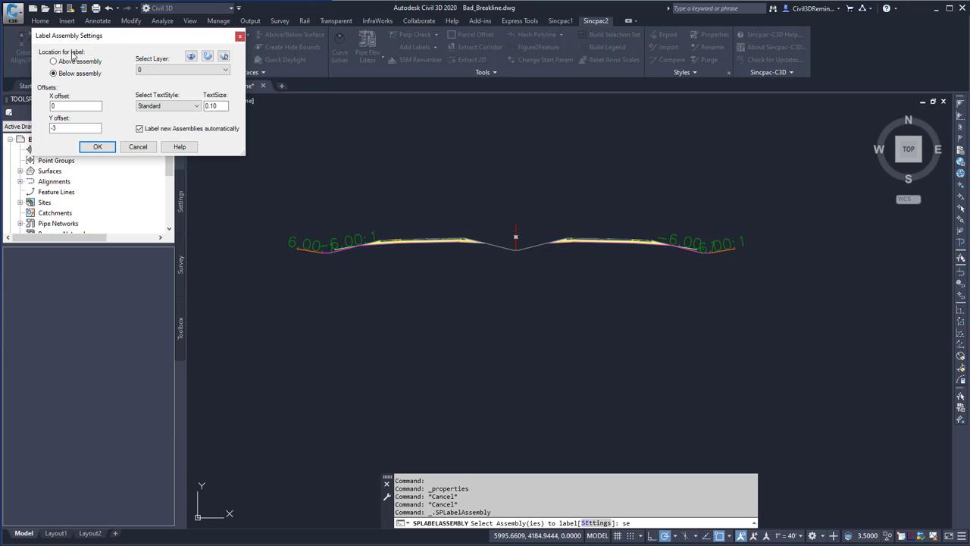
Put labels on layer C-ANNO-MTCH with Standard text style and text size 1
{"action": "left_click", "coordinate": [53, 73]}
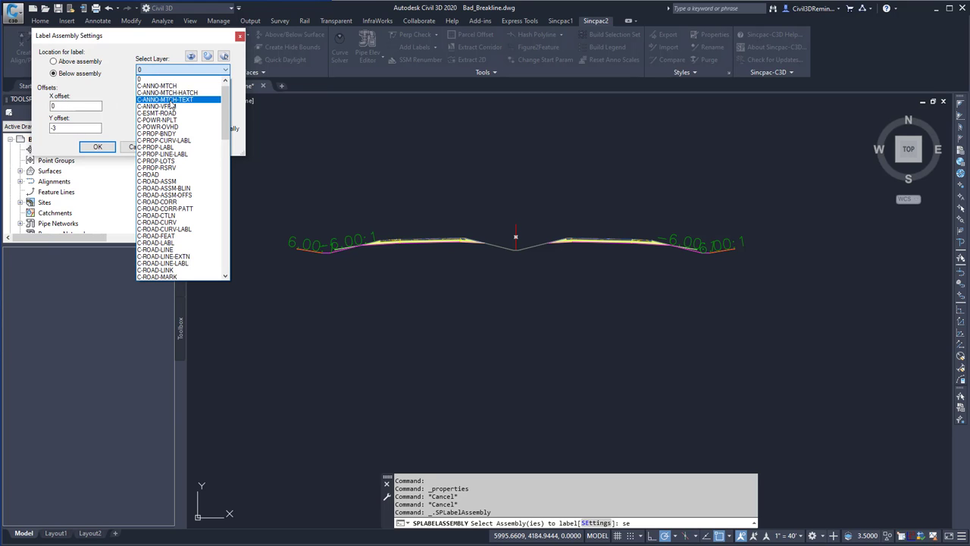
{"action": "left_click", "coordinate": [157, 86]}
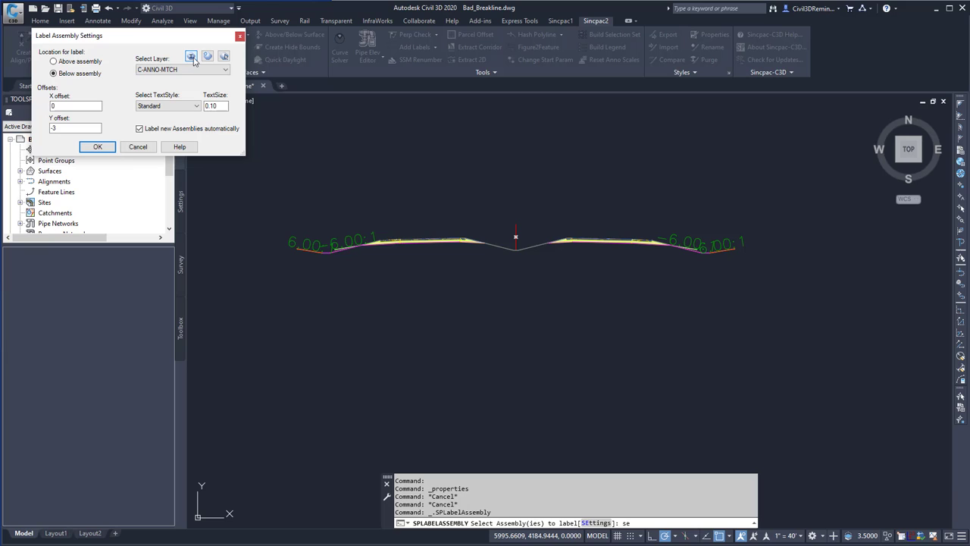
{"action": "mouse_move", "coordinate": [207, 56]}
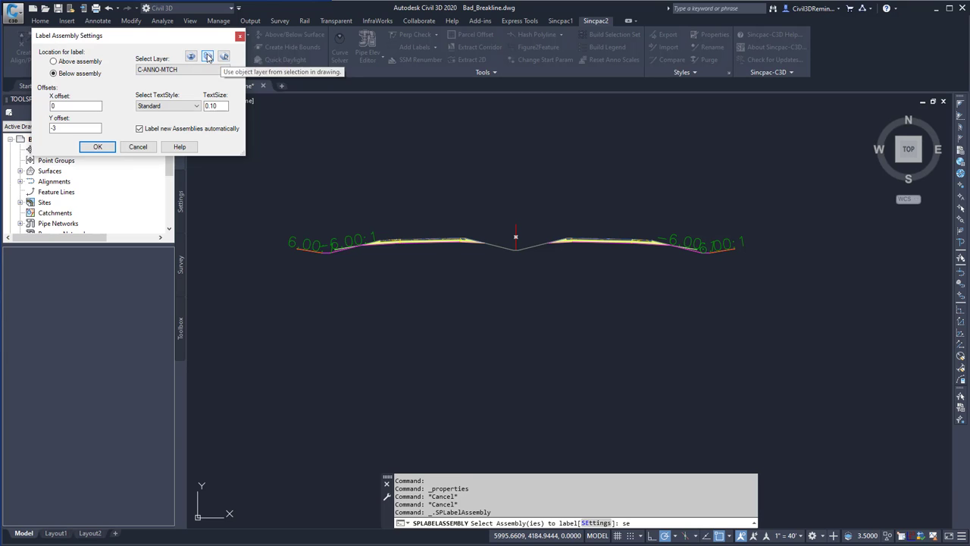
{"action": "mouse_move", "coordinate": [207, 57]}
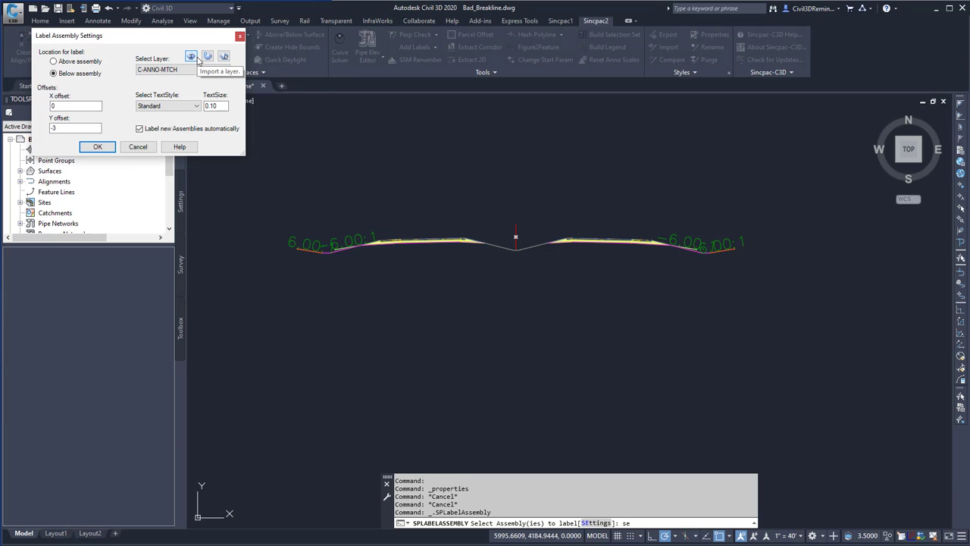
{"action": "left_click", "coordinate": [195, 106]}
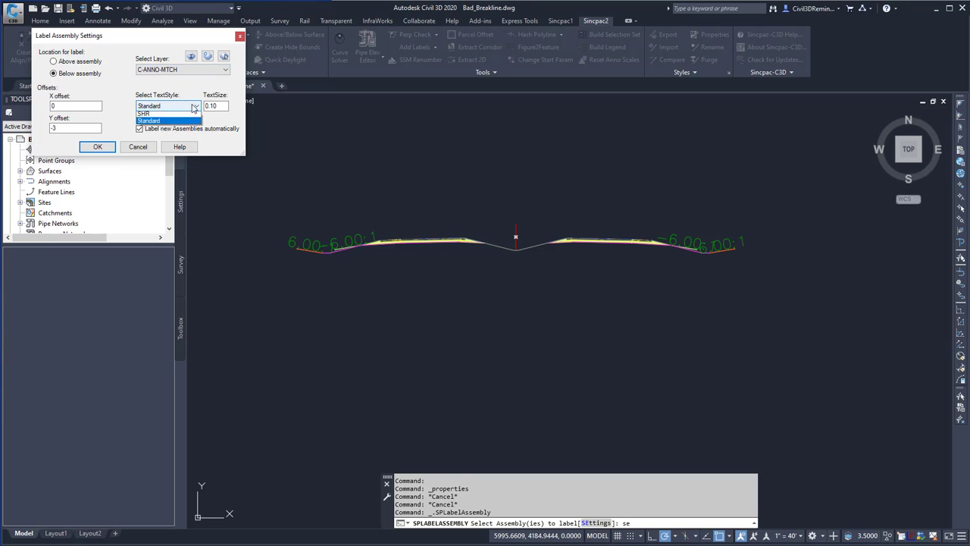
{"action": "left_click", "coordinate": [148, 106]}
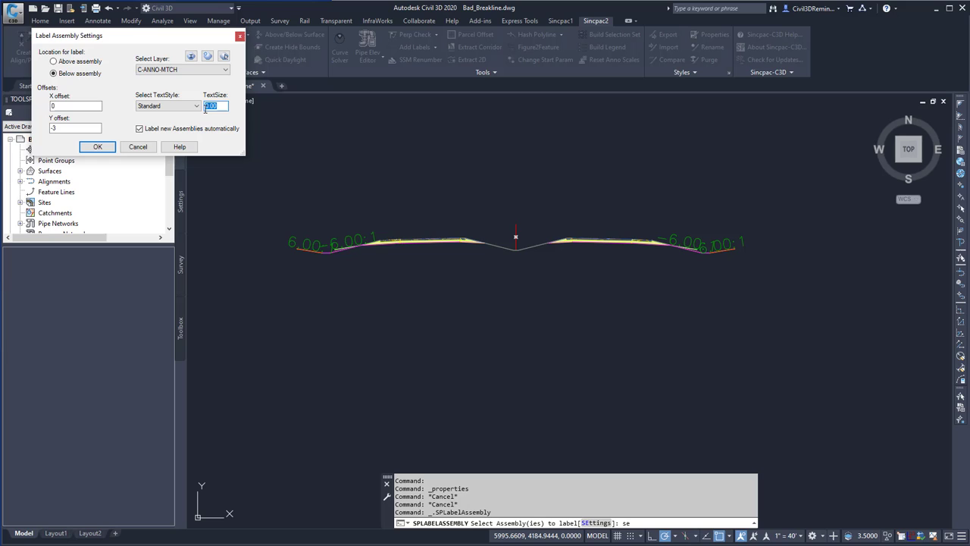
{"action": "type", "text": "1"}
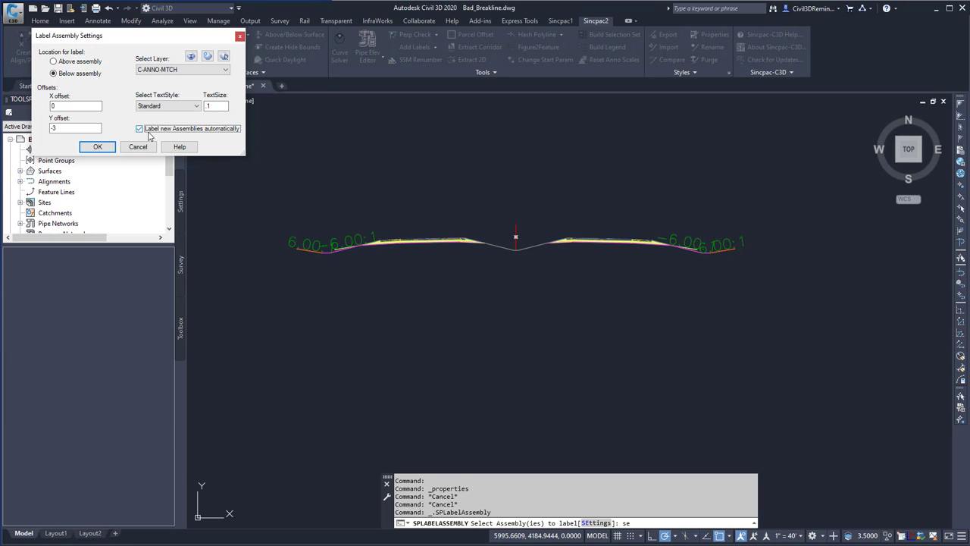
{"action": "mouse_move", "coordinate": [195, 137]}
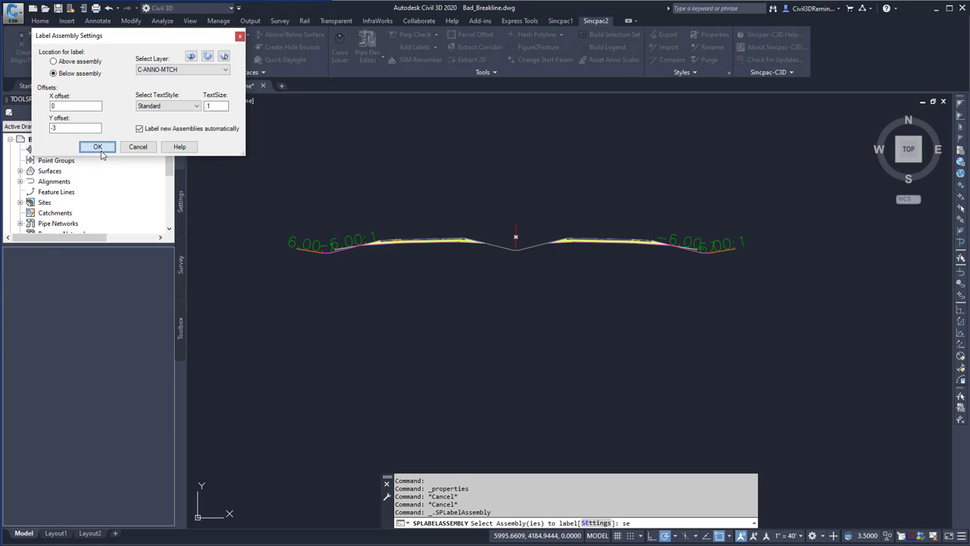
{"action": "left_click", "coordinate": [97, 146]}
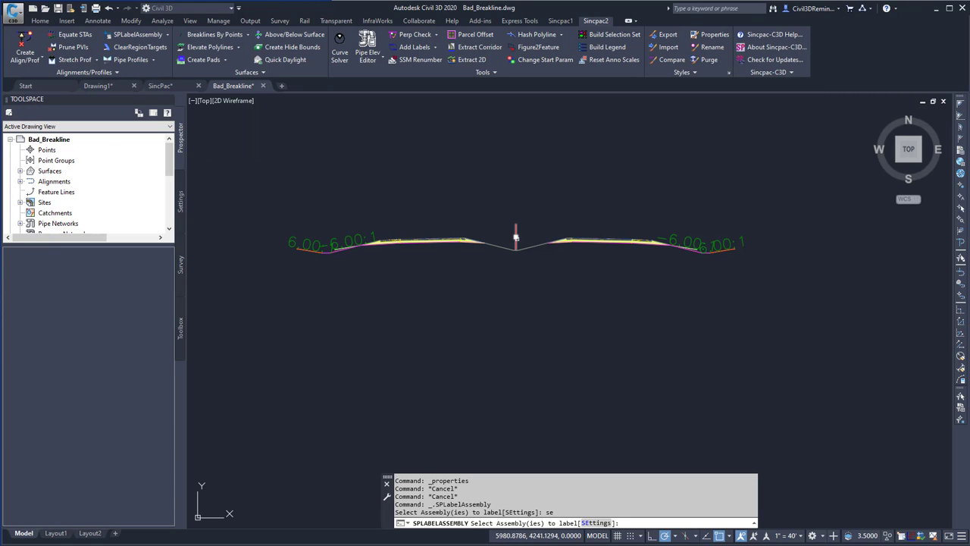
Pick the assembly to place a trial Assembly - (1) label
{"action": "left_click", "coordinate": [515, 239]}
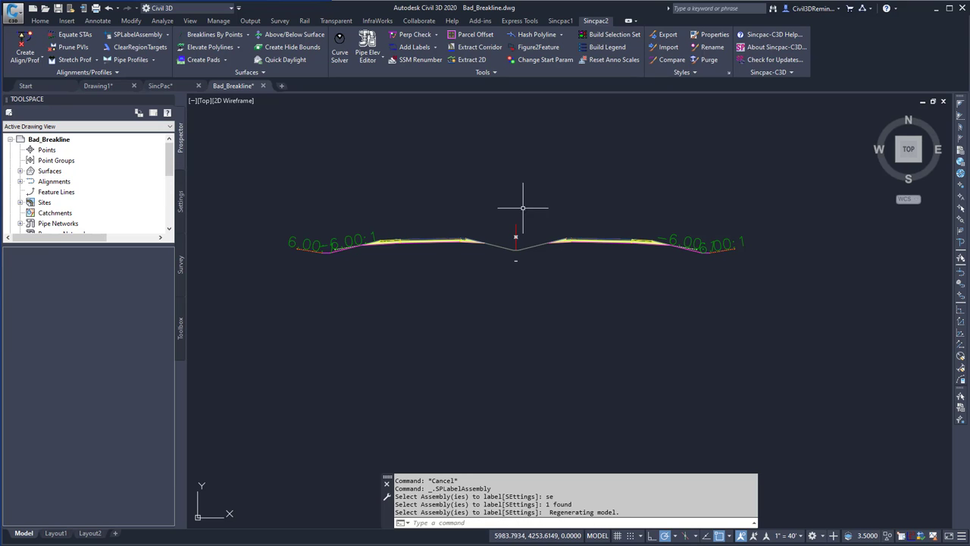
{"action": "mouse_move", "coordinate": [504, 254]}
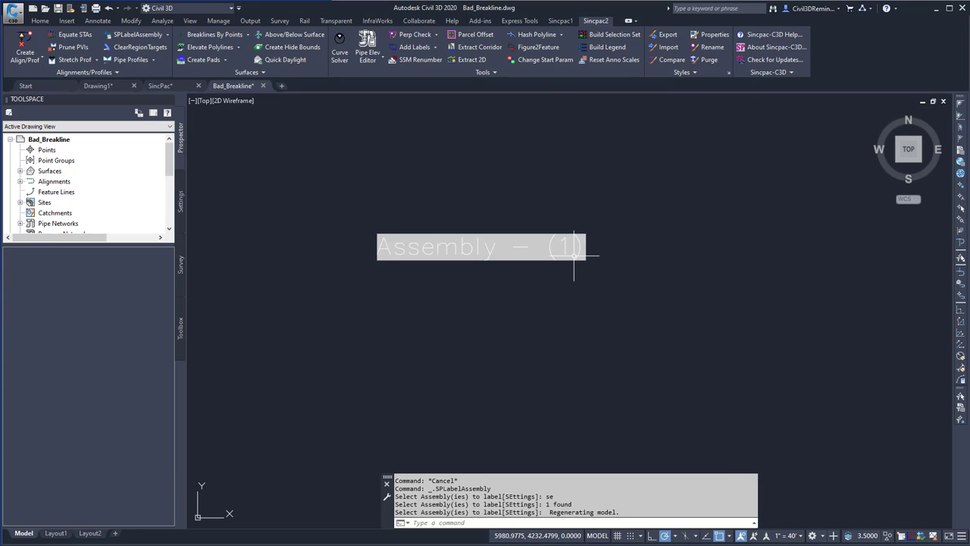
{"action": "mouse_move", "coordinate": [467, 249]}
{"action": "type", "text": "se"}
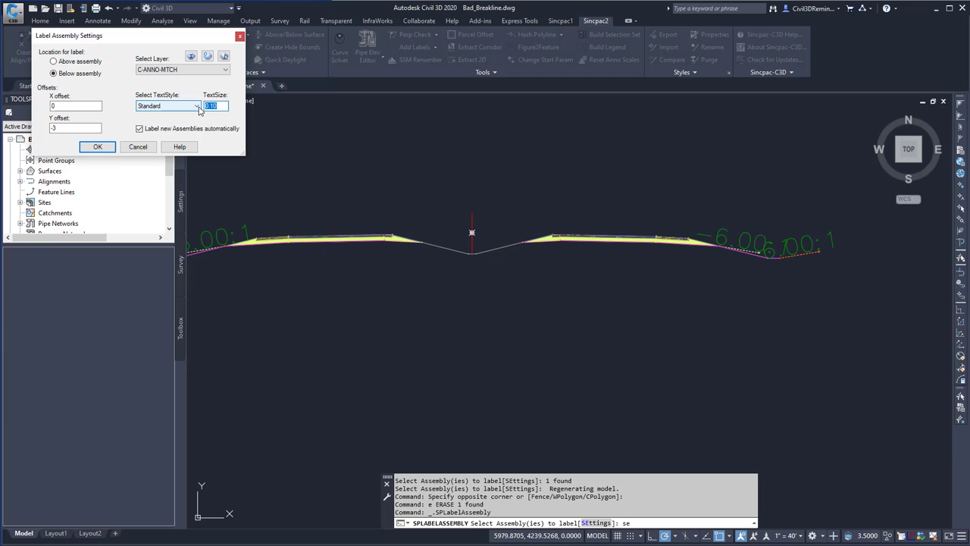
Accept the updated label settings and pick the assembly for a larger Assembly - (1) label
{"action": "left_click", "coordinate": [97, 146]}
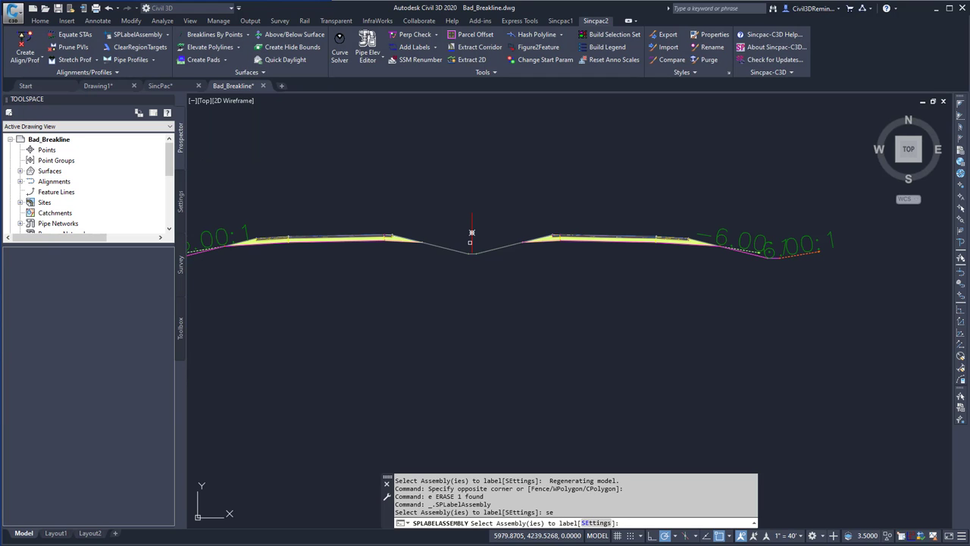
{"action": "left_click", "coordinate": [471, 233]}
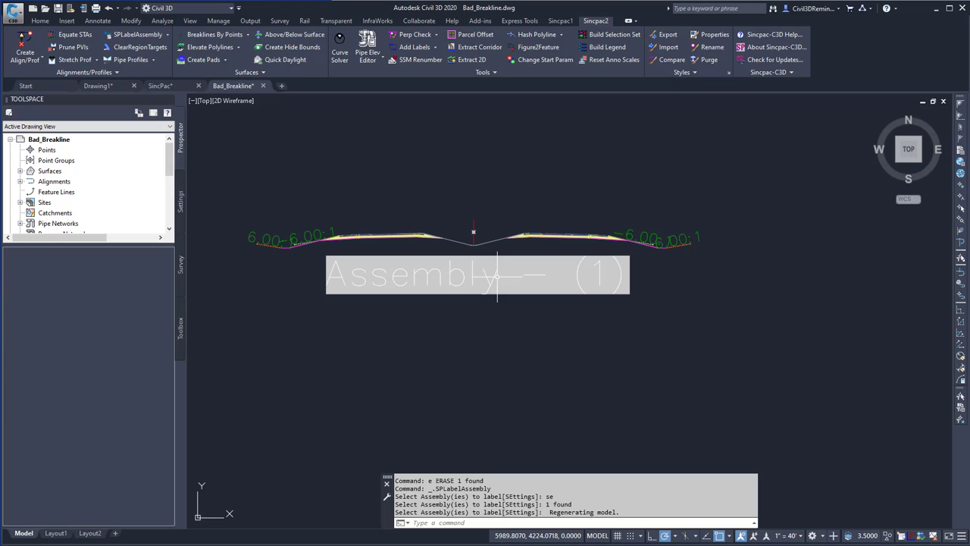
{"action": "left_click", "coordinate": [476, 275]}
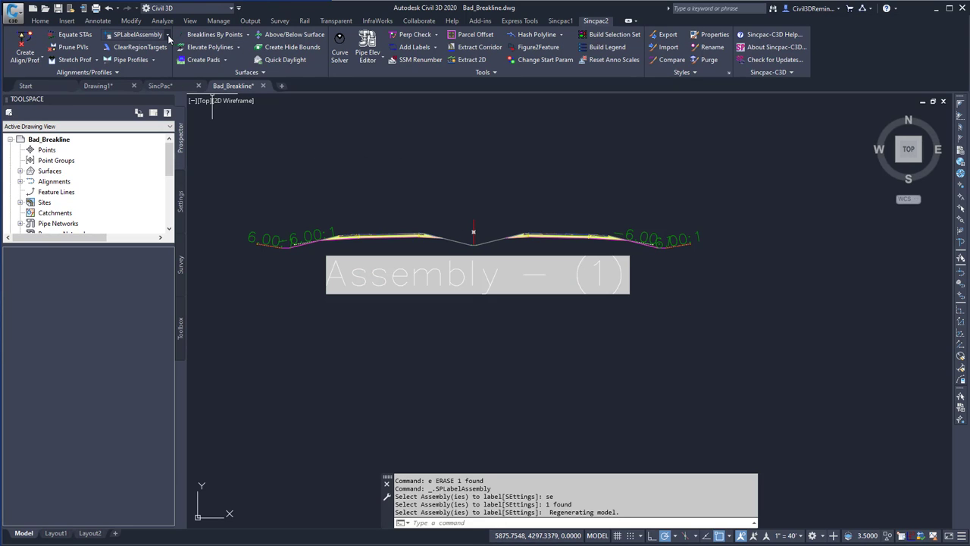
Reopen SPLabelAssemblySettings and confirm a label text size of 10
{"action": "left_click", "coordinate": [163, 34]}
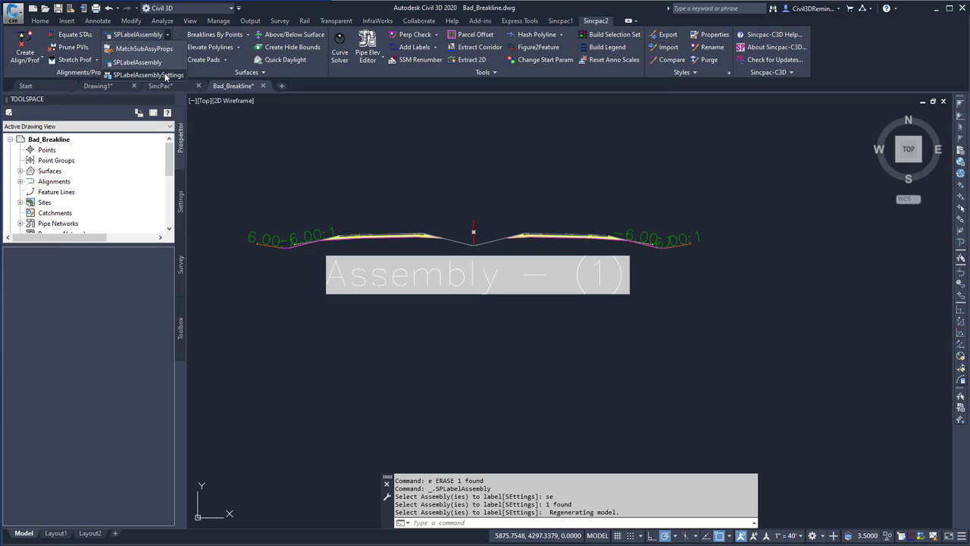
{"action": "left_click", "coordinate": [147, 75]}
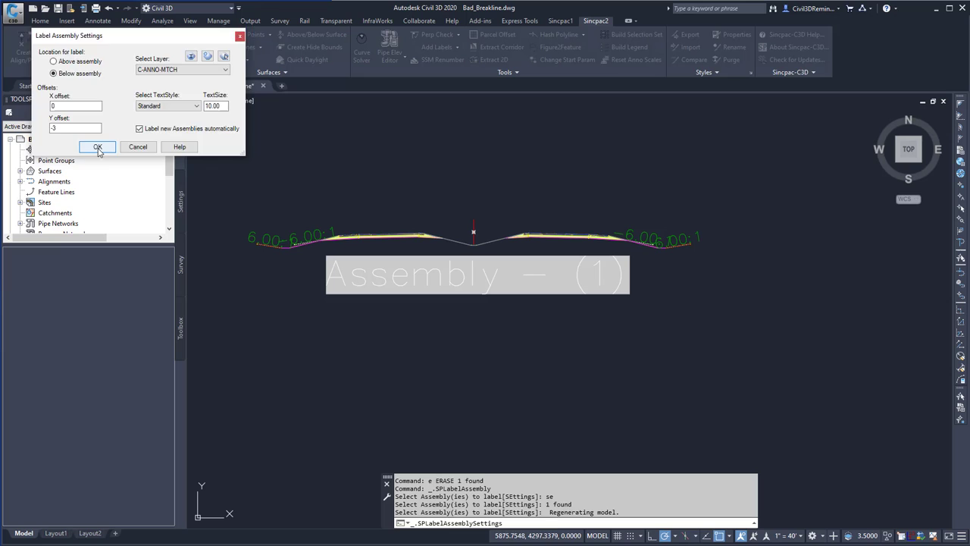
{"action": "left_click", "coordinate": [97, 147]}
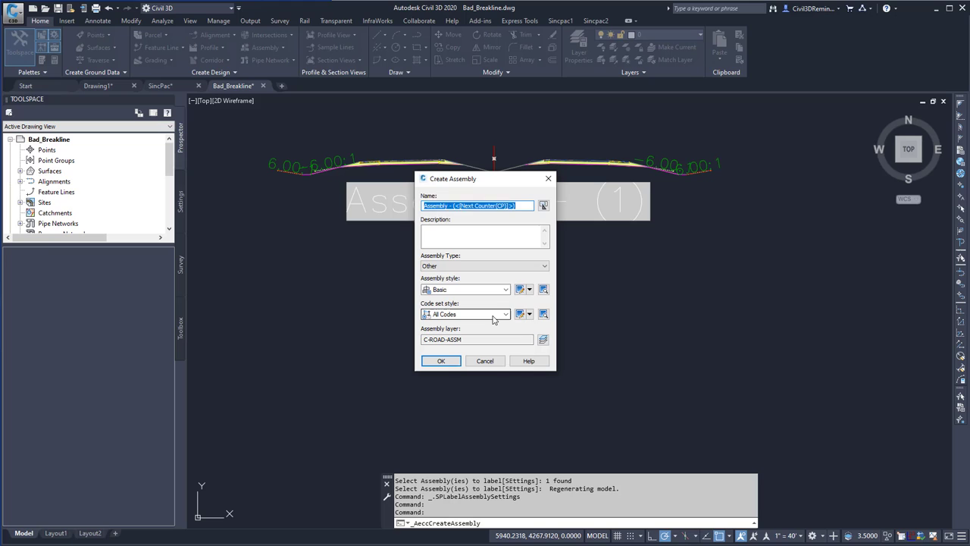
Create a new assembly named 'New SincPac'
{"action": "type", "text": "New SincPac"}
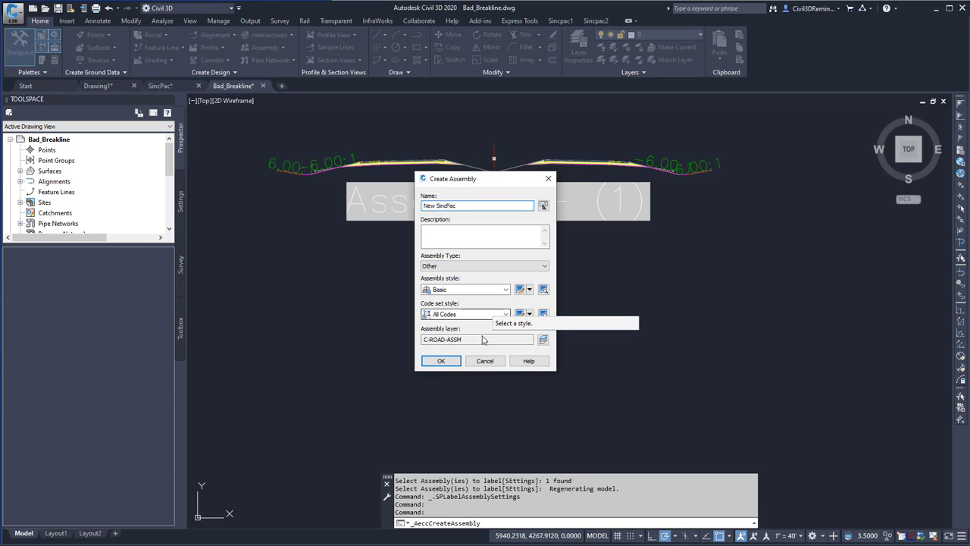
{"action": "left_click", "coordinate": [441, 361]}
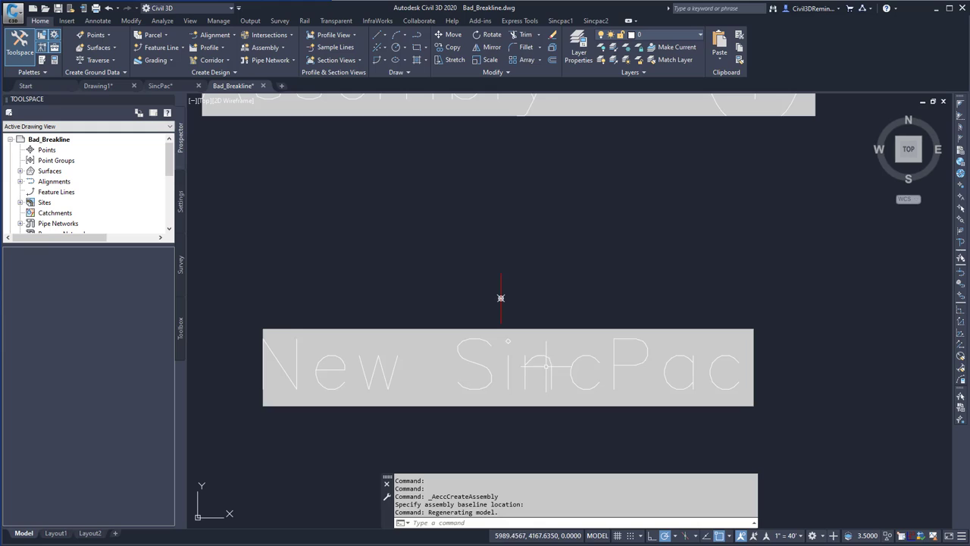
{"action": "mouse_move", "coordinate": [519, 294]}
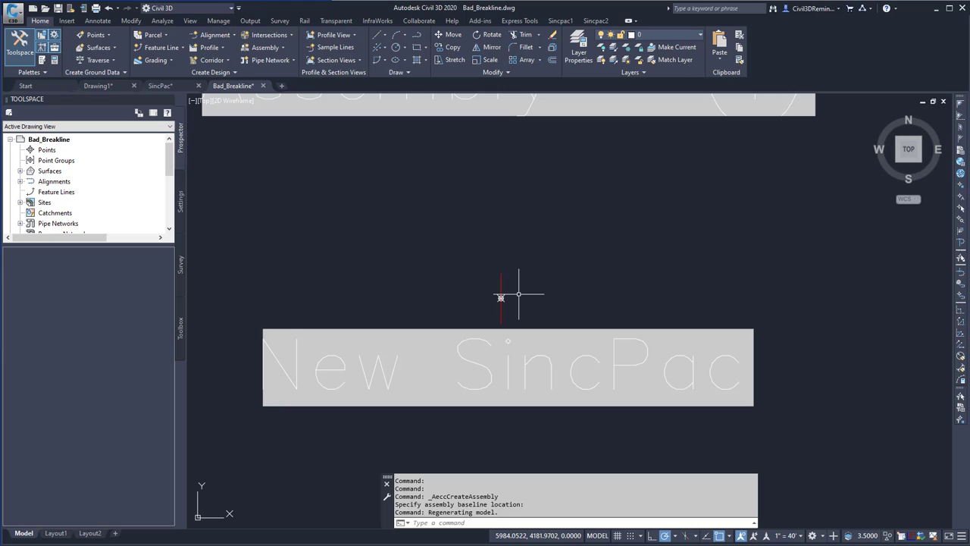
{"action": "mouse_move", "coordinate": [526, 301]}
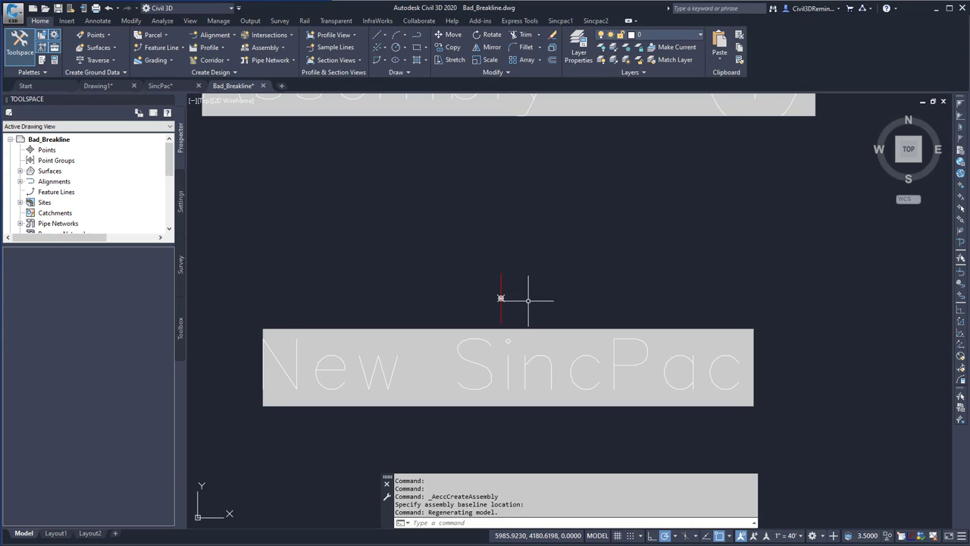